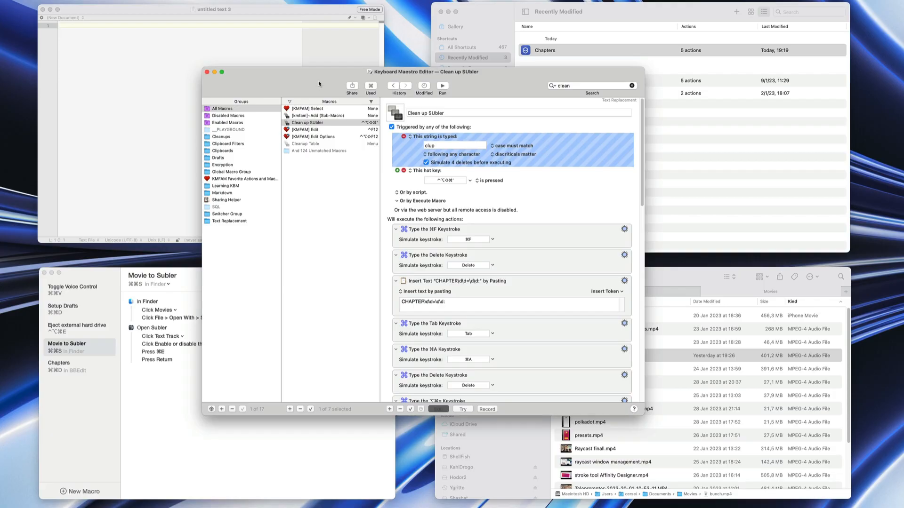
{"action": "mouse_move", "coordinate": [315, 83]}
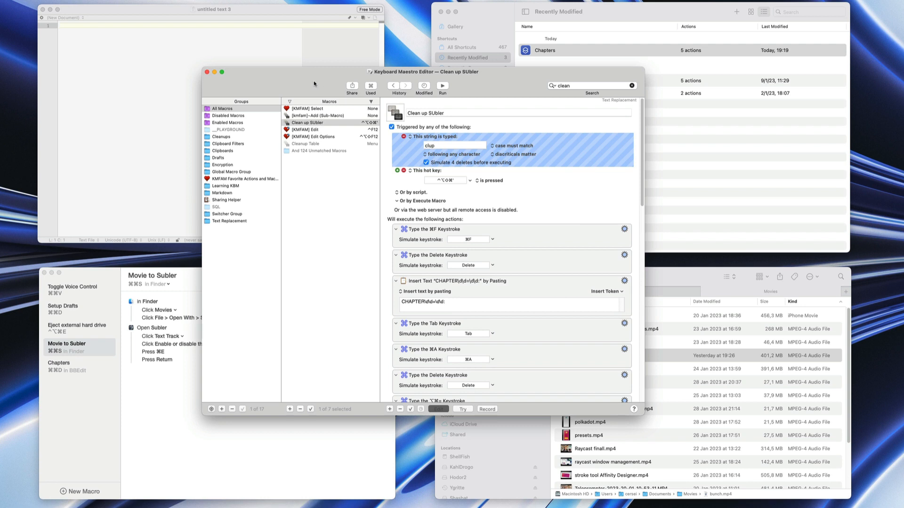
- Bring the BBEdit untitled text 3 window forward over the Keyboard Maestro Editor
{"action": "left_click", "coordinate": [212, 33]}
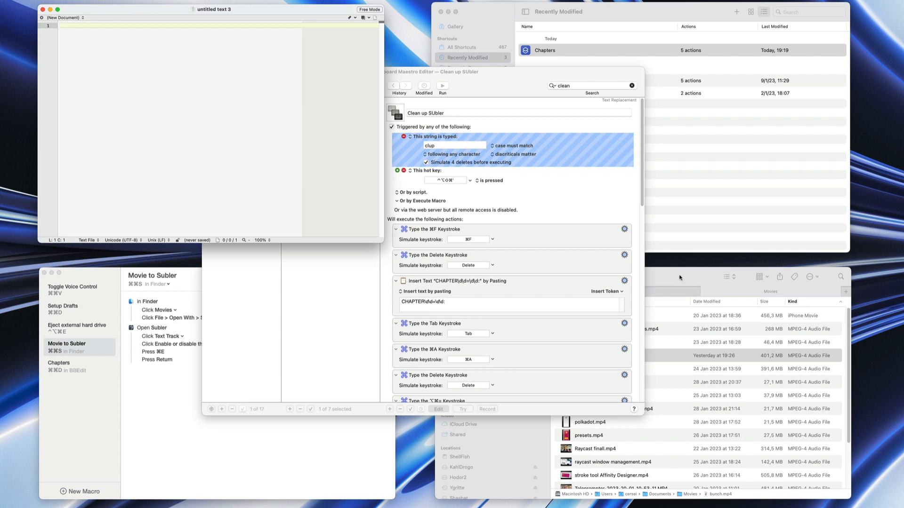
- Bring the Finder Movies folder with bunch.mp4 to the front
{"action": "left_click", "coordinate": [588, 355]}
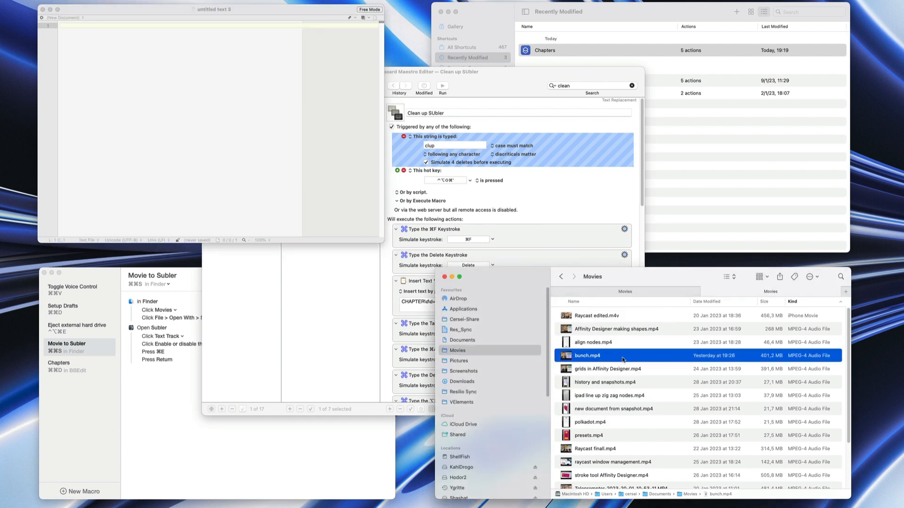
{"action": "mouse_move", "coordinate": [621, 362]}
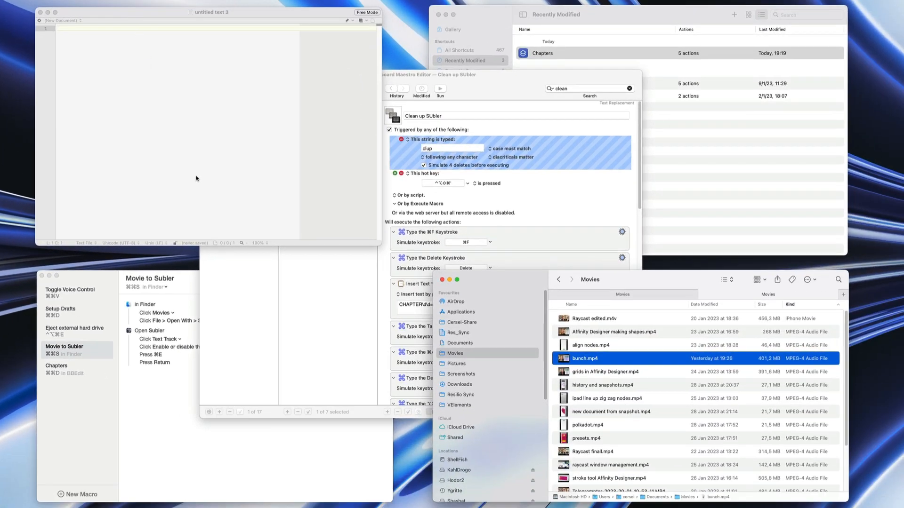
{"action": "mouse_move", "coordinate": [335, 232]}
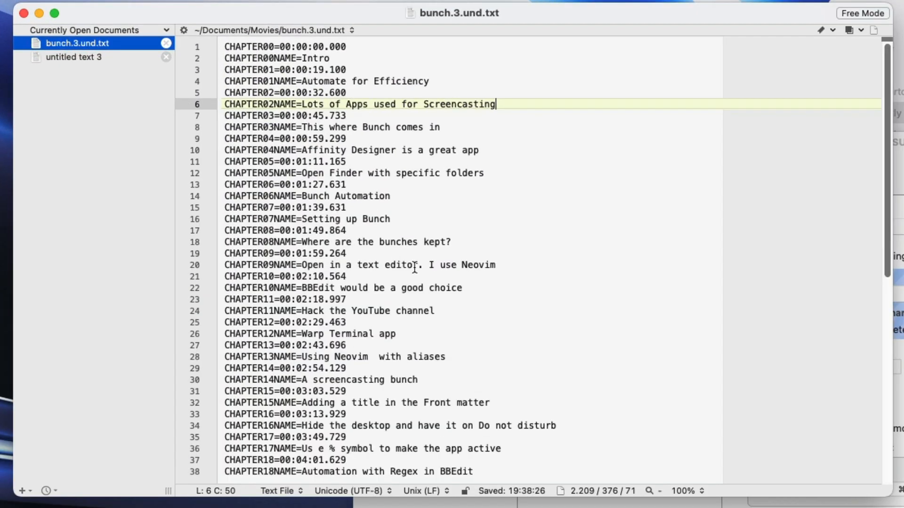
{"action": "mouse_move", "coordinate": [423, 277]}
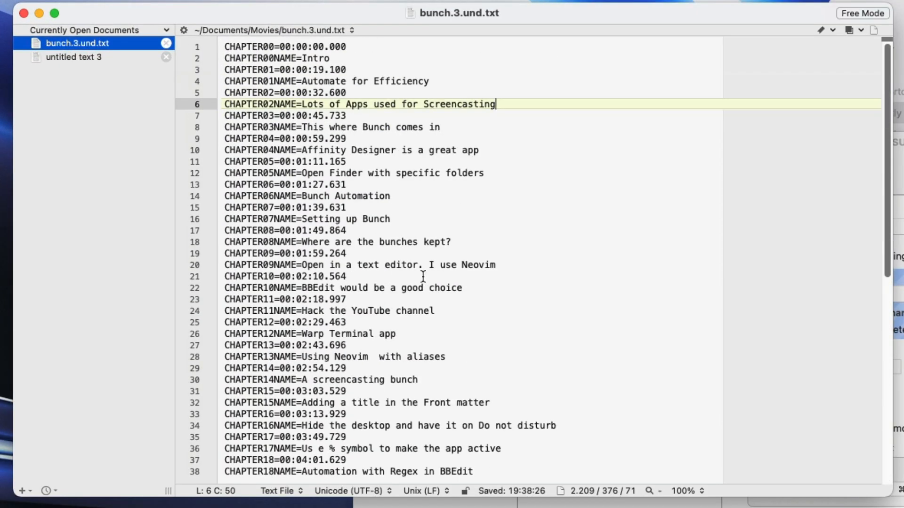
{"action": "mouse_move", "coordinate": [359, 179]}
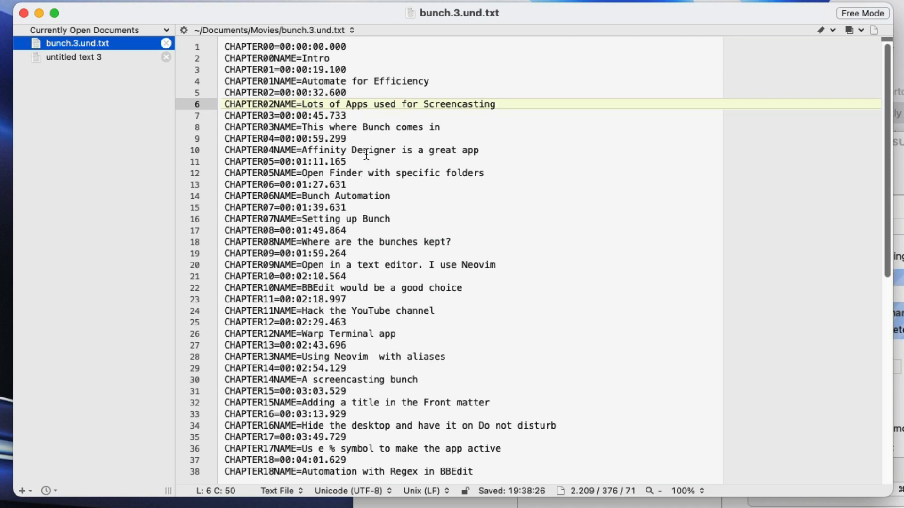
{"action": "mouse_move", "coordinate": [448, 259]}
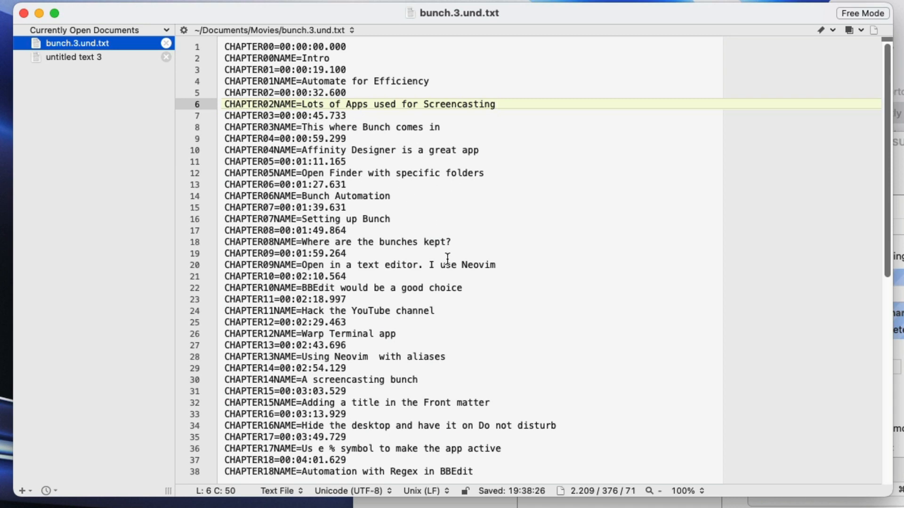
- Focus bunch.3.und.txt so the Chapters macro converts its CHAPTER markers into timestamped titles
{"action": "scroll", "scroll_direction": "down", "scroll_amount": 3}
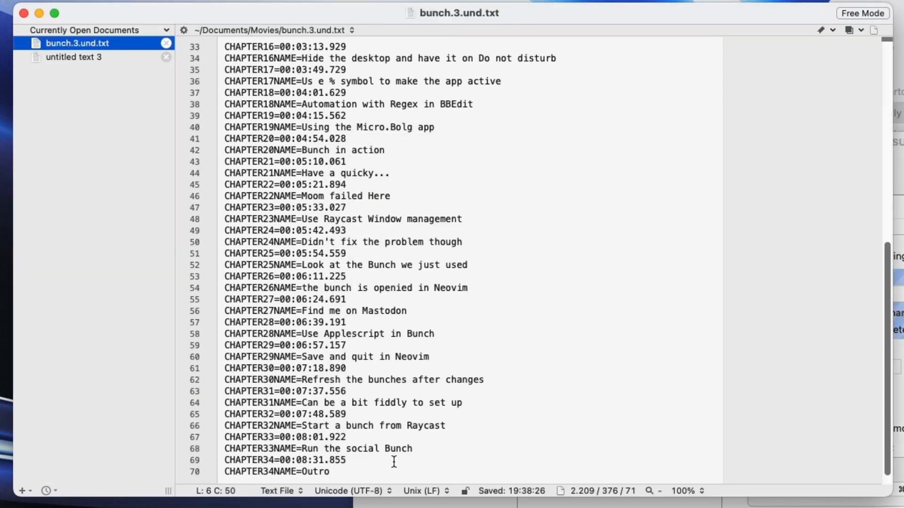
{"action": "left_click", "coordinate": [395, 471]}
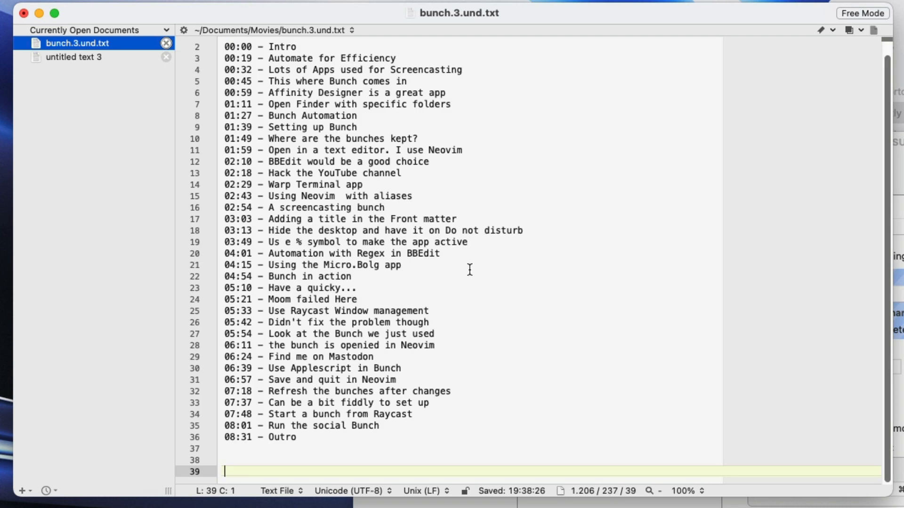
{"action": "mouse_move", "coordinate": [483, 275]}
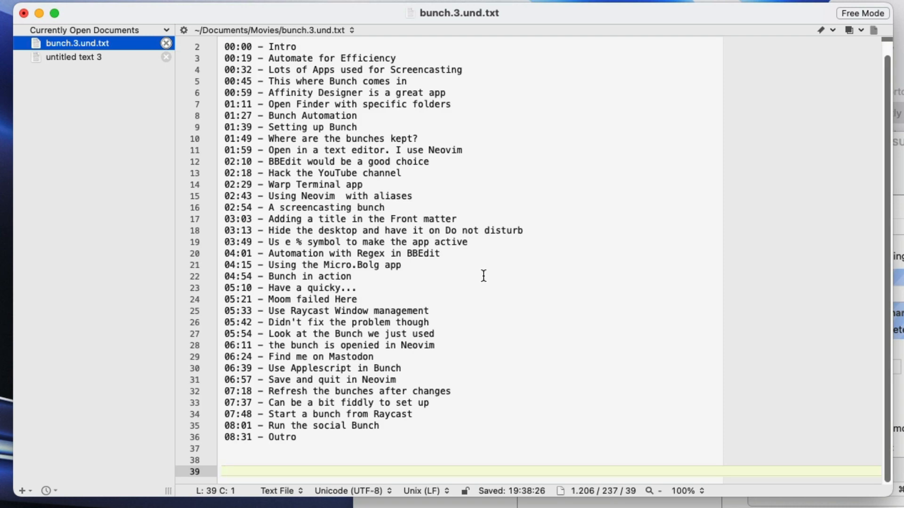
{"action": "mouse_move", "coordinate": [489, 272]}
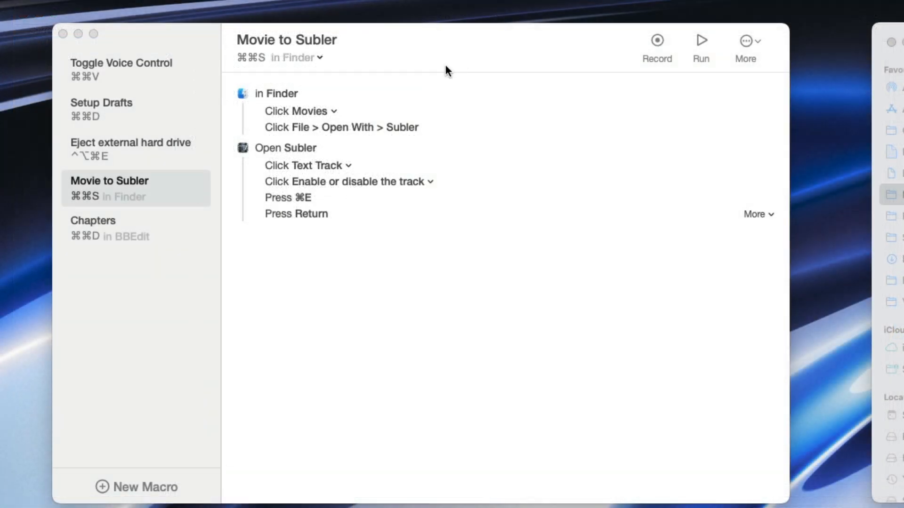
- Switch from Keysmith's Movie to Subler macro to the Shortcuts Recently Modified list
{"action": "left_click", "coordinate": [93, 228]}
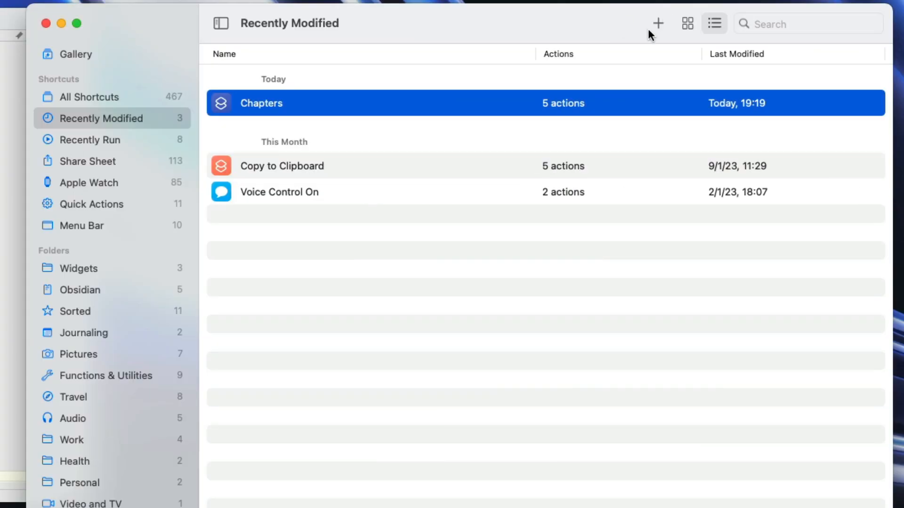
- Create a new shortcut available as a Services and Finder quick action, share sheet and menu bar item
{"action": "left_click", "coordinate": [657, 24]}
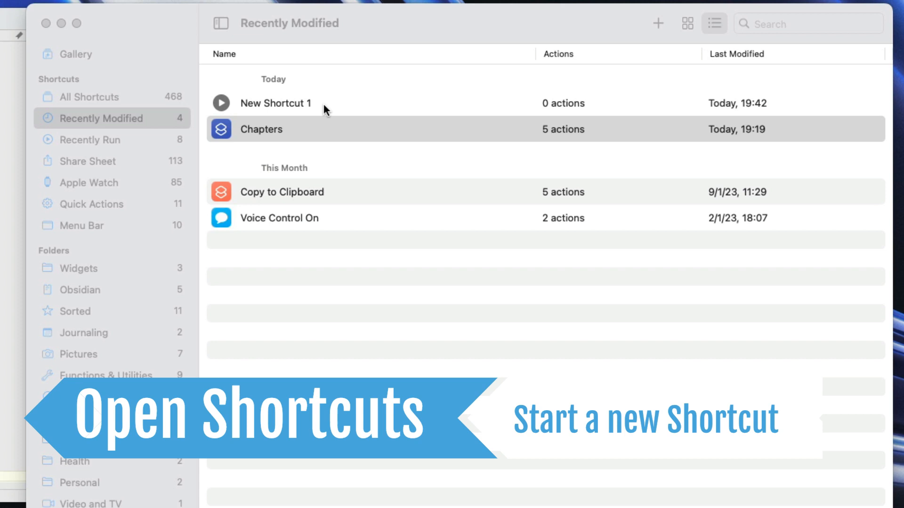
{"action": "left_click", "coordinate": [260, 129]}
{"action": "type", "text": "Chapt"}
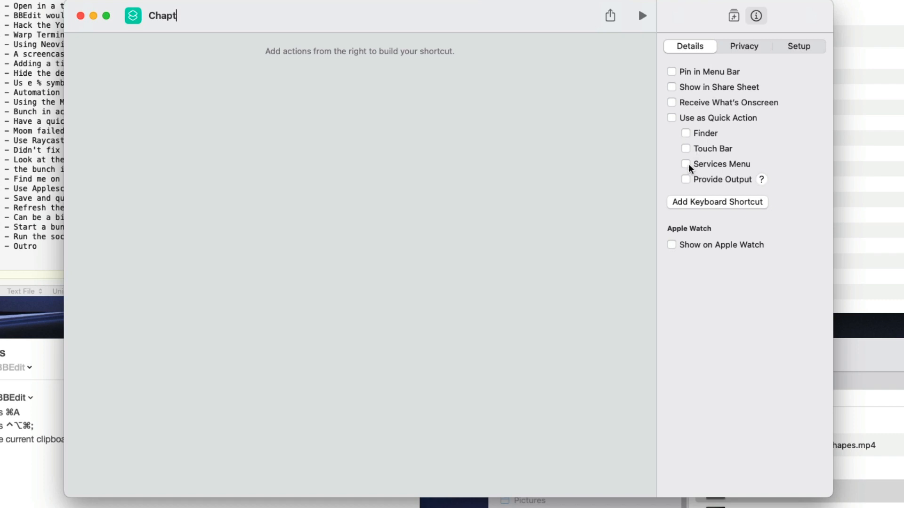
{"action": "left_click", "coordinate": [671, 118]}
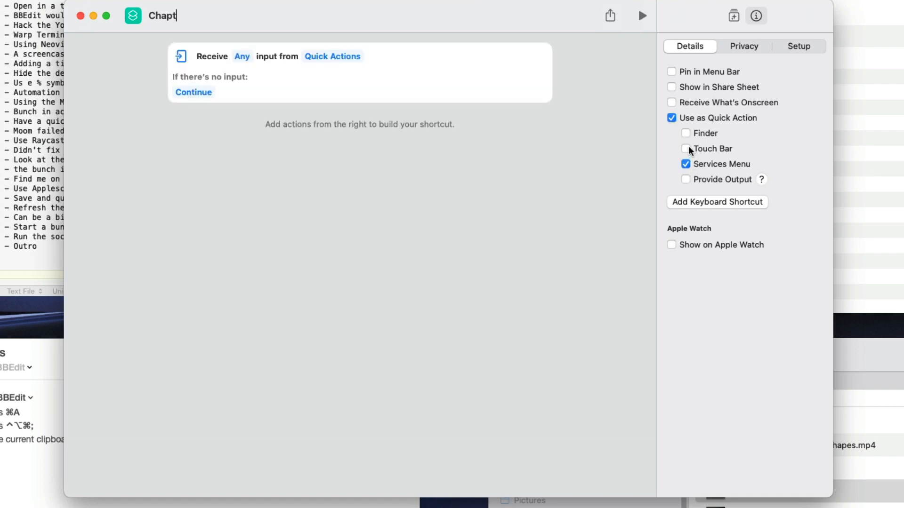
{"action": "mouse_move", "coordinate": [687, 139]}
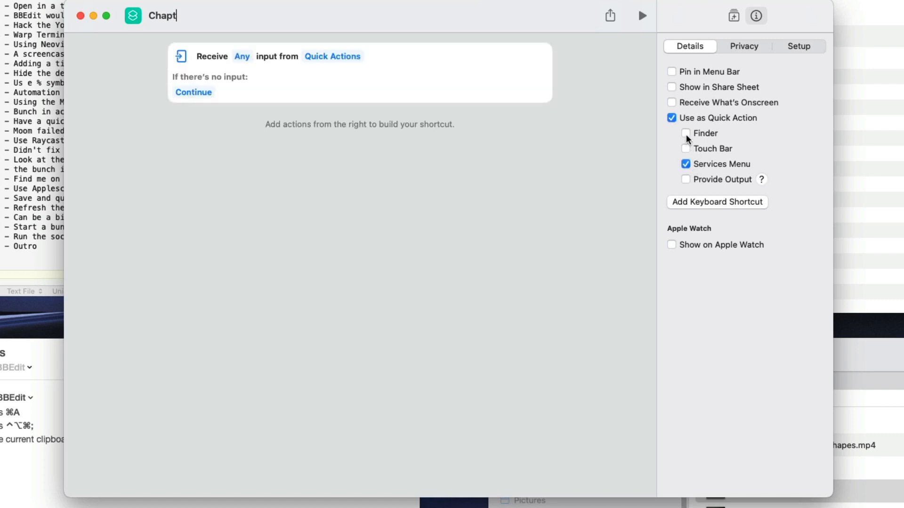
{"action": "left_click", "coordinate": [686, 133]}
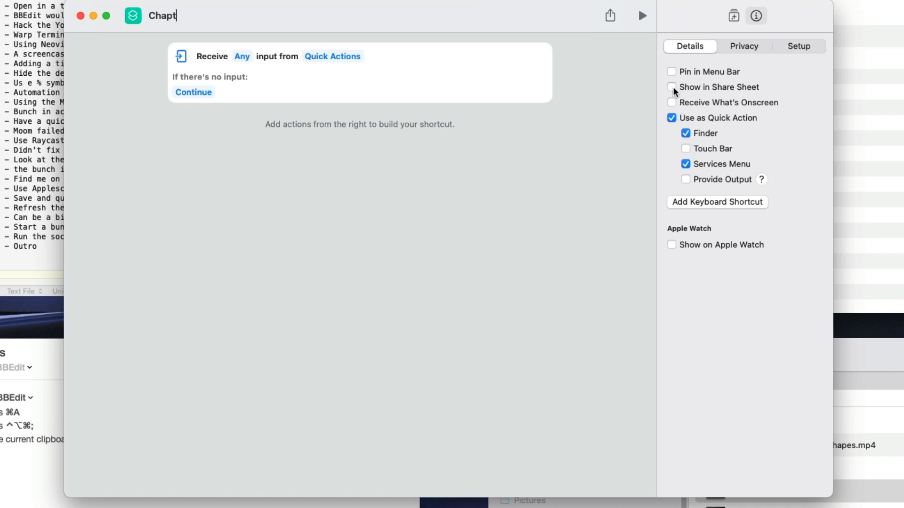
{"action": "left_click", "coordinate": [672, 87]}
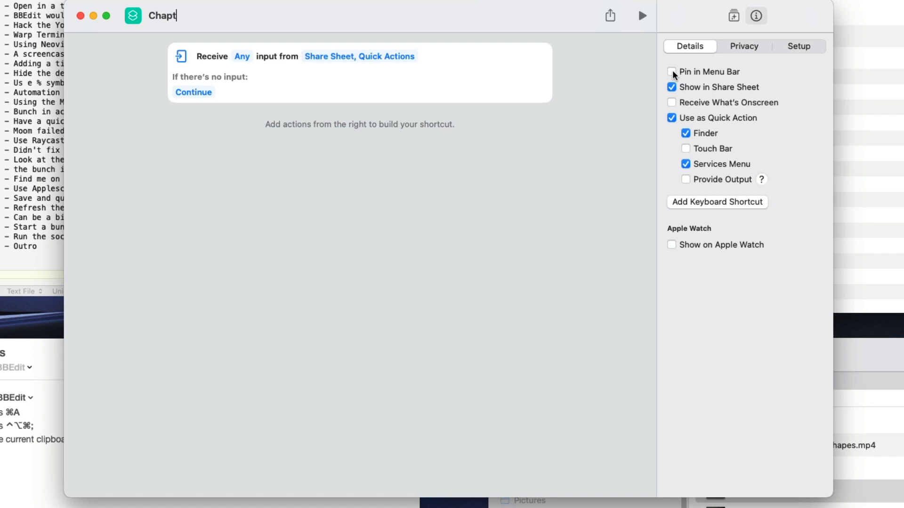
{"action": "left_click", "coordinate": [671, 71]}
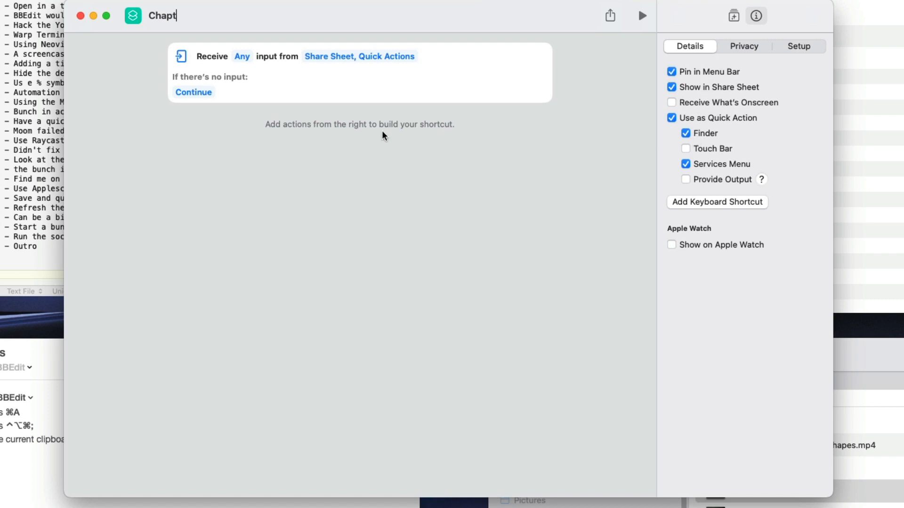
{"action": "mouse_move", "coordinate": [197, 107]}
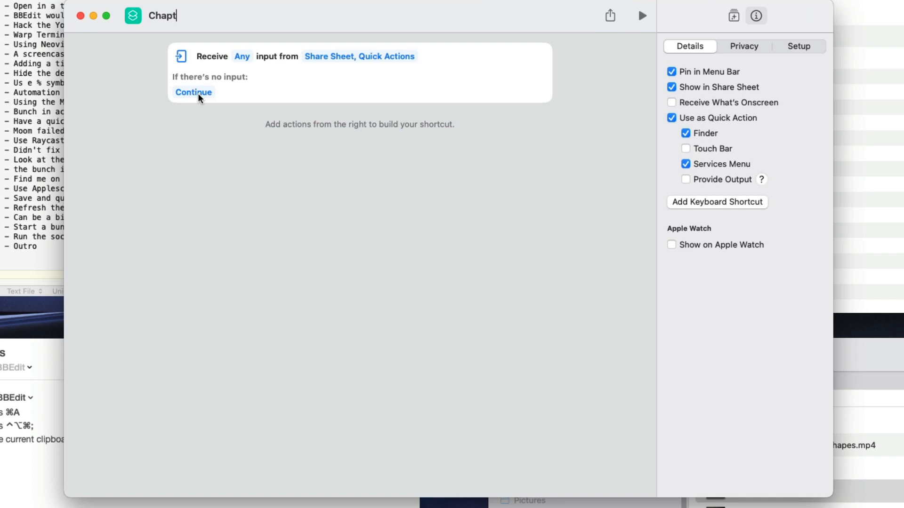
- Set the Receive block to use Get Clipboard when there's no input
{"action": "left_click", "coordinate": [193, 92]}
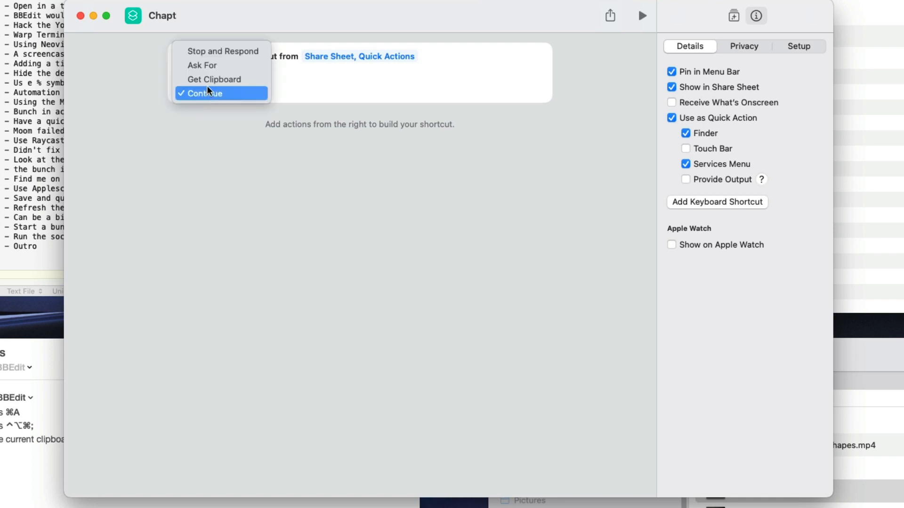
{"action": "left_click", "coordinate": [204, 93]}
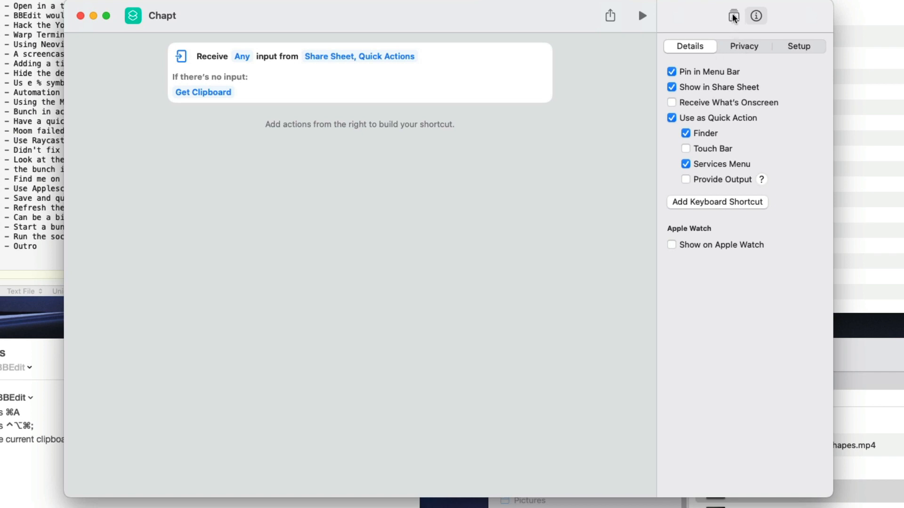
- Search the action library for 'replace' to add a Replace Text action
{"action": "left_click", "coordinate": [733, 16]}
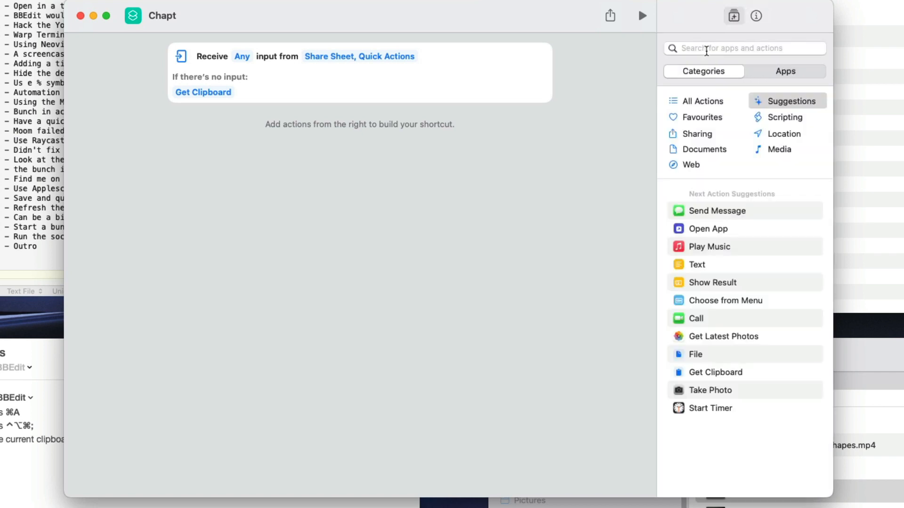
{"action": "type", "text": "replace"}
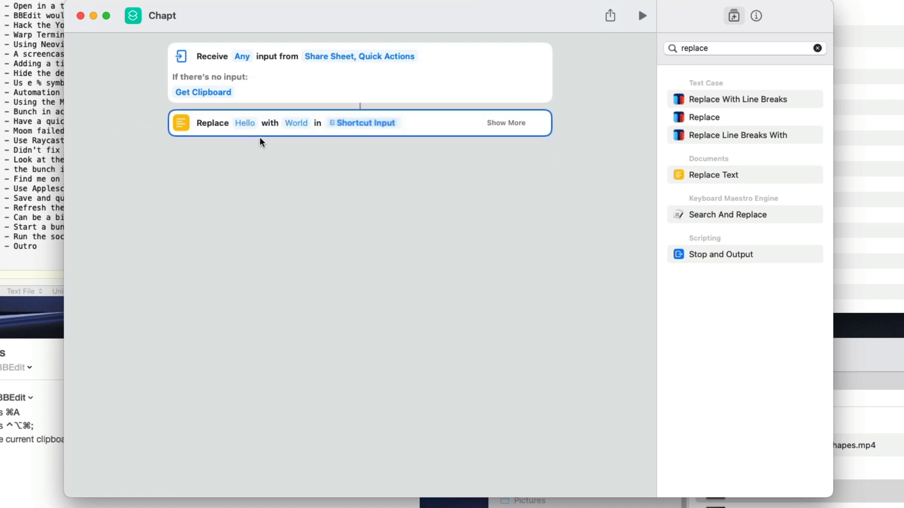
{"action": "mouse_move", "coordinate": [266, 135]}
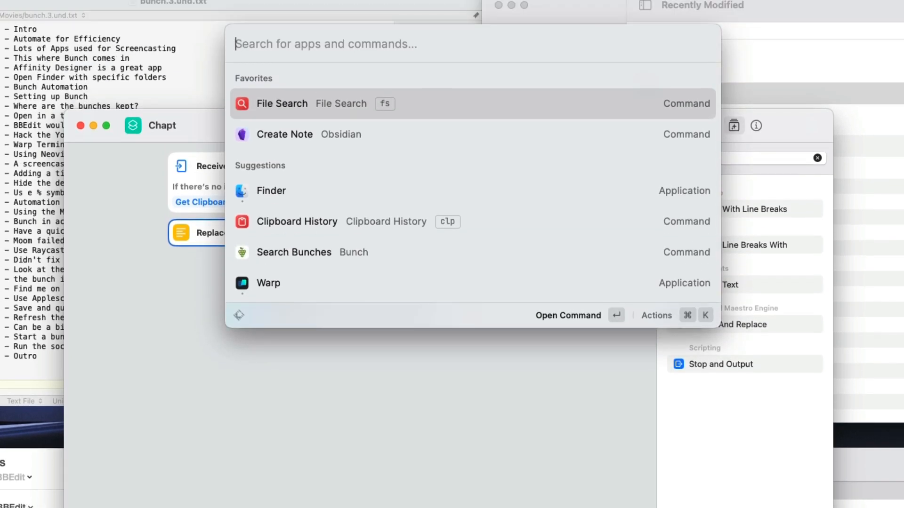
- Paste the CHAPTER\d\d=\d\d: regex from Raycast clipboard history into the first Replace action
{"action": "type", "text": "clp"}
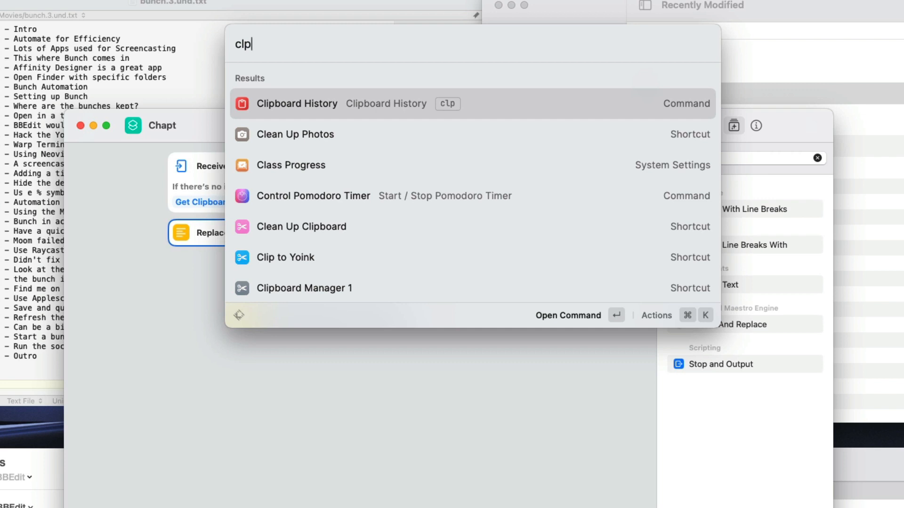
{"action": "left_click", "coordinate": [297, 104]}
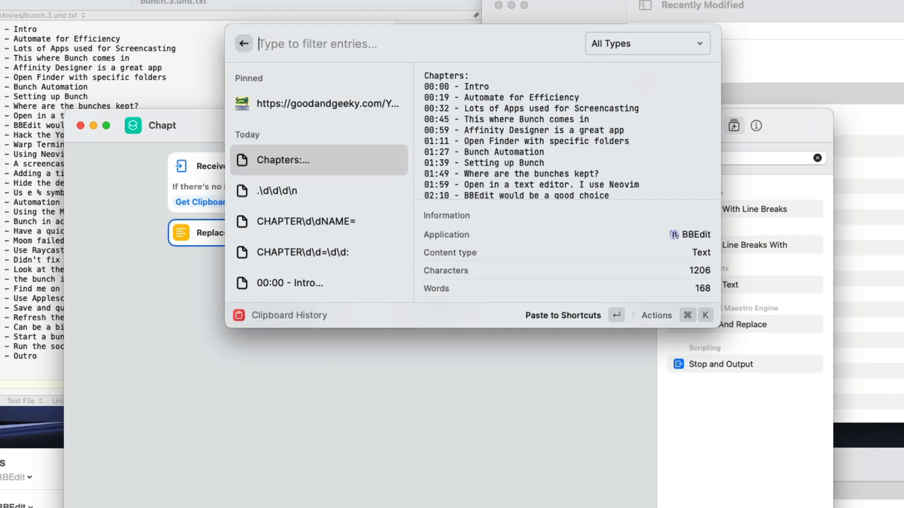
{"action": "left_click", "coordinate": [319, 191]}
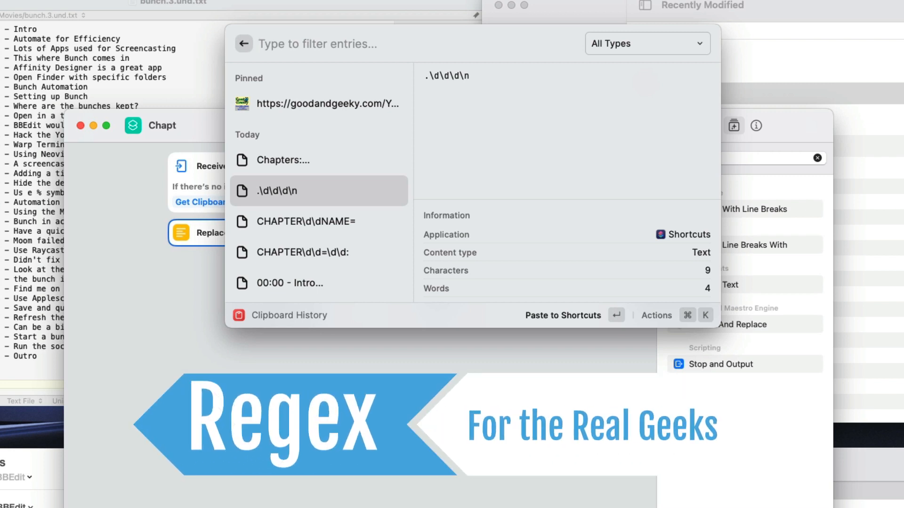
{"action": "left_click", "coordinate": [306, 221]}
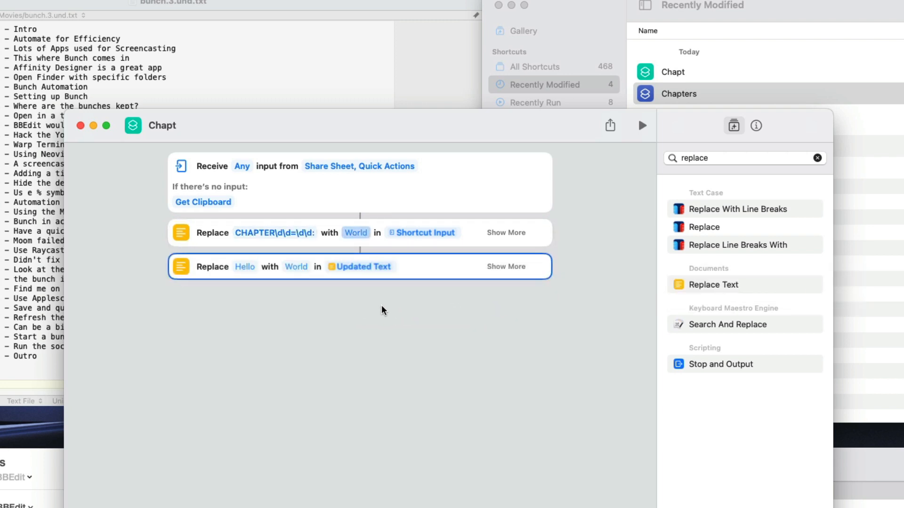
{"action": "mouse_move", "coordinate": [259, 278]}
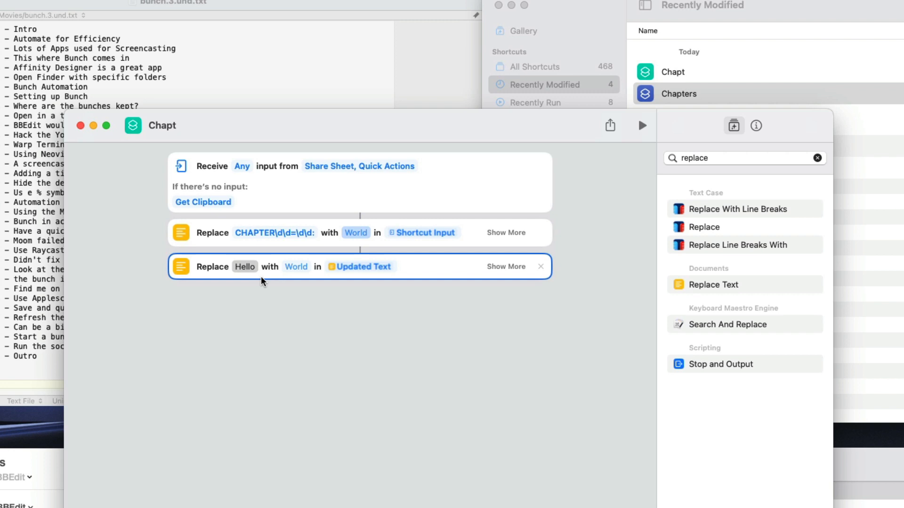
- Set the second Replace action's search pattern to CHAPTER\d\dNAME=
{"action": "type", "text": "CHAPTER\\d\\dNAME="}
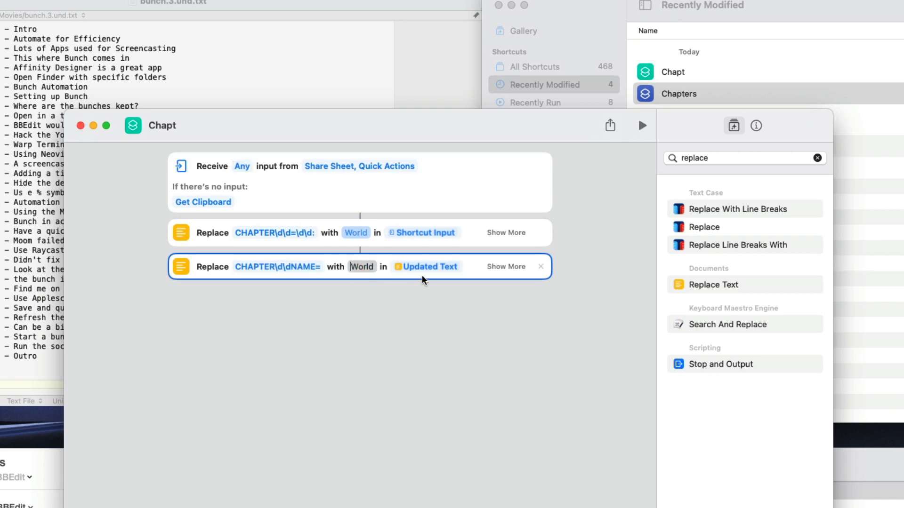
{"action": "mouse_move", "coordinate": [749, 285]}
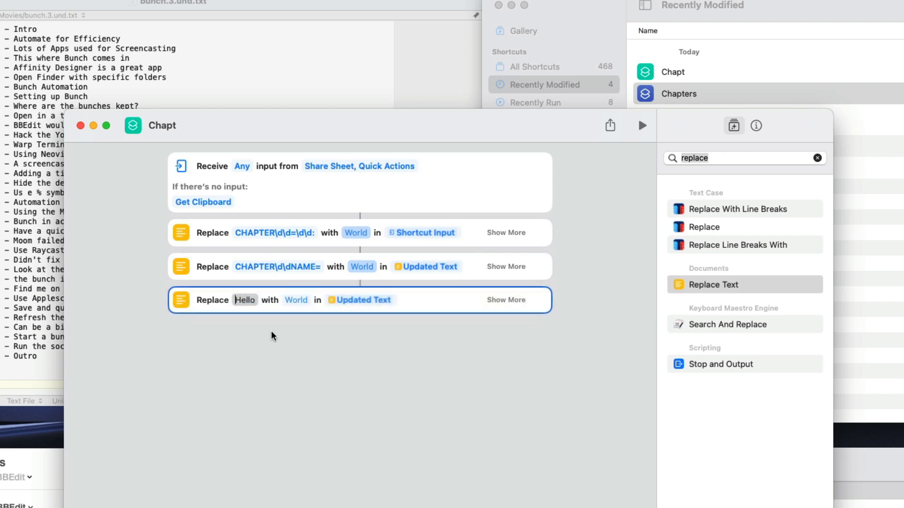
- Set the third Replace action's search pattern to .\d\d\d\n
{"action": "type", "text": ".\\d\\d\\d\\n"}
{"action": "type", "text": "text"}
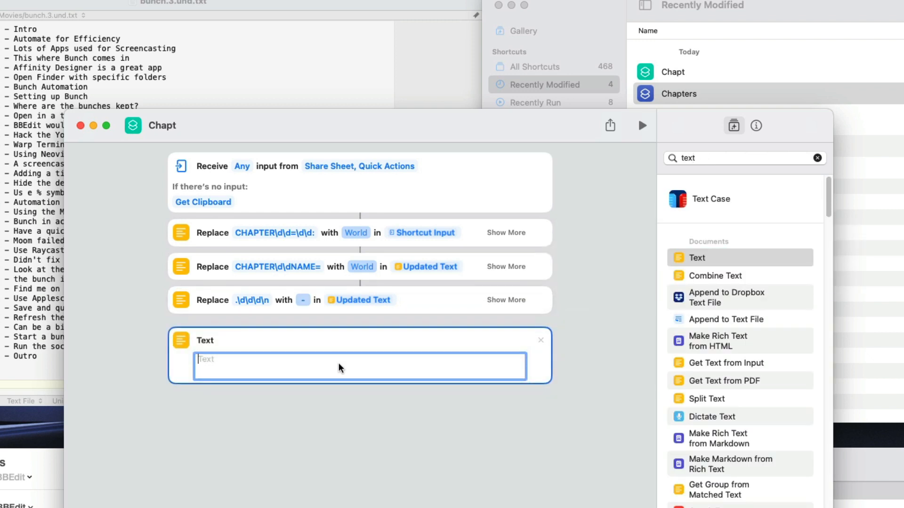
- Make the Text action read 'Chapters:' followed by the last Updated Text variable
{"action": "type", "text": "Chap"}
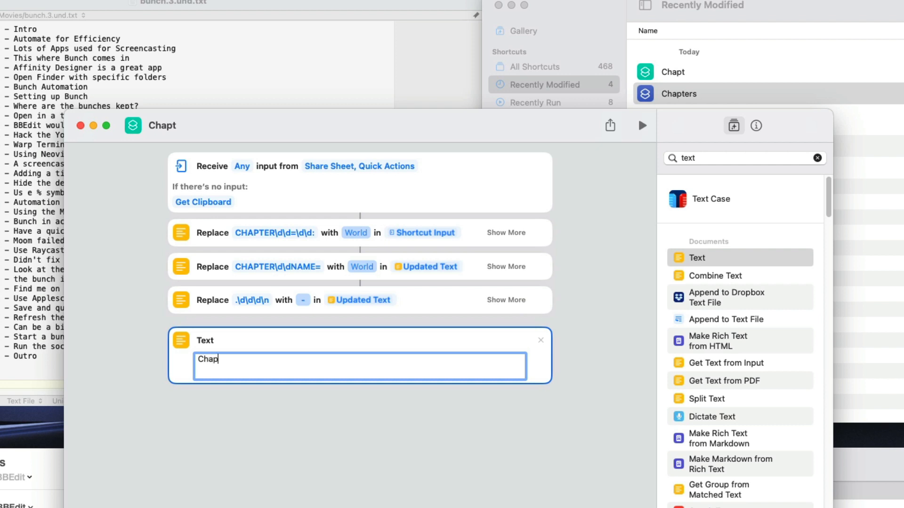
{"action": "type", "text": "ters:"}
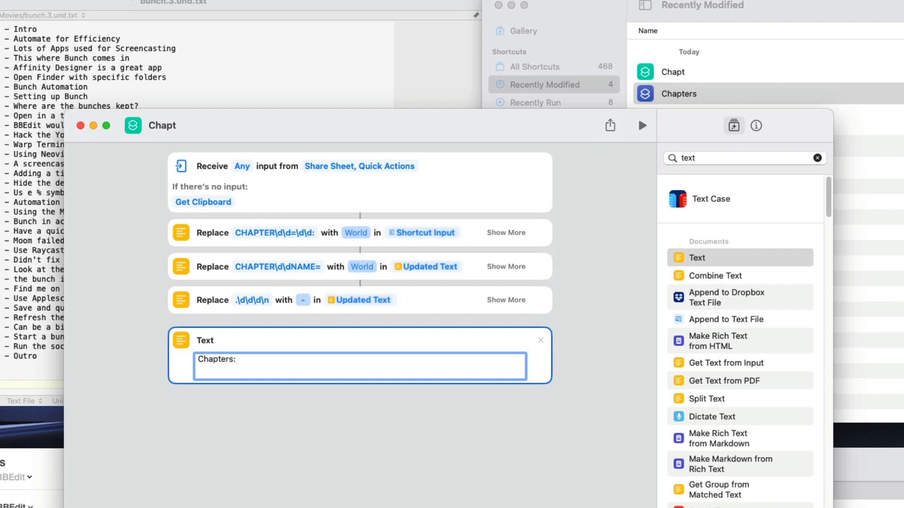
{"action": "mouse_move", "coordinate": [295, 356]}
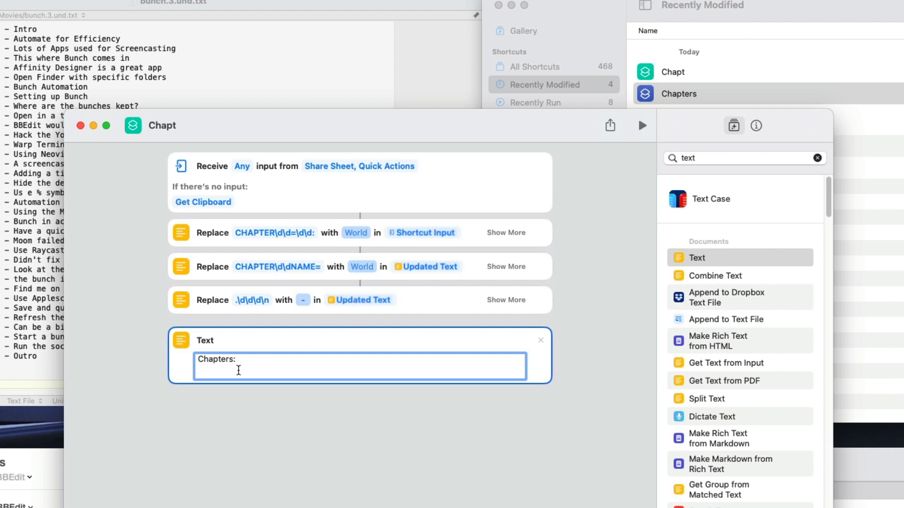
{"action": "right_click", "coordinate": [238, 369]}
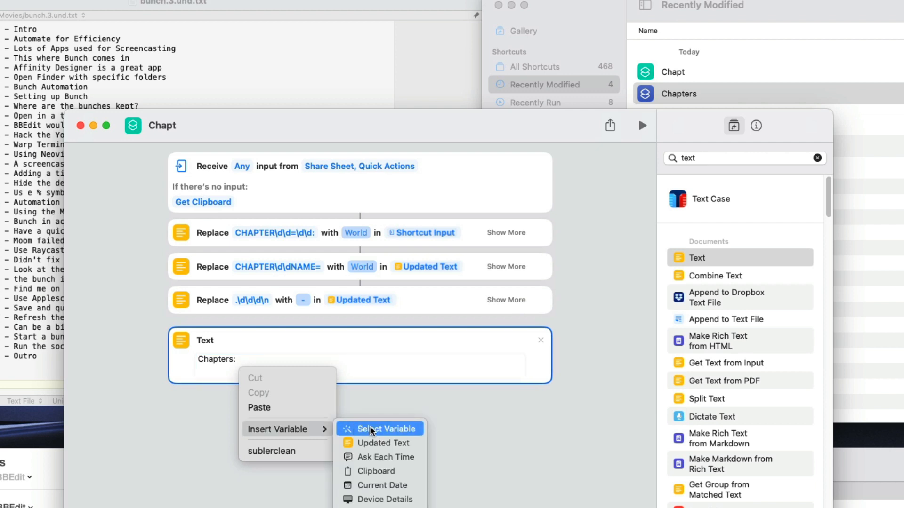
{"action": "left_click", "coordinate": [385, 428]}
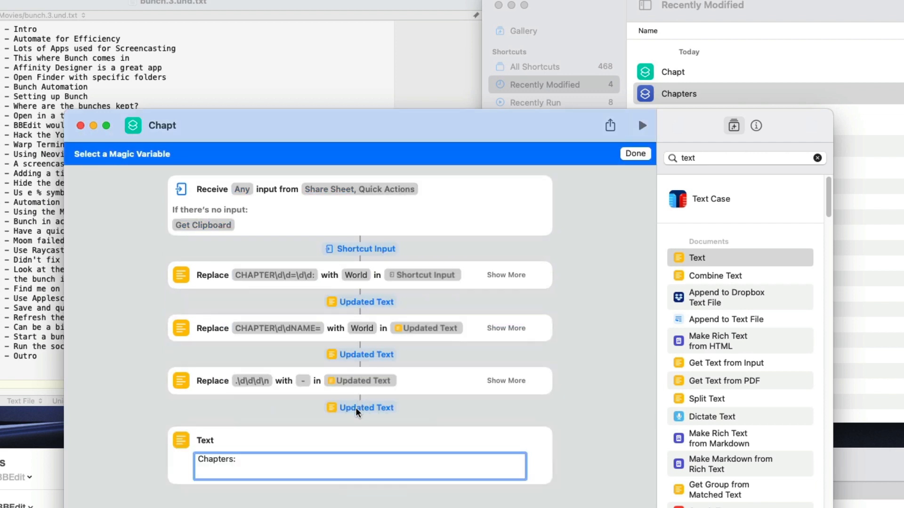
{"action": "left_click", "coordinate": [366, 408]}
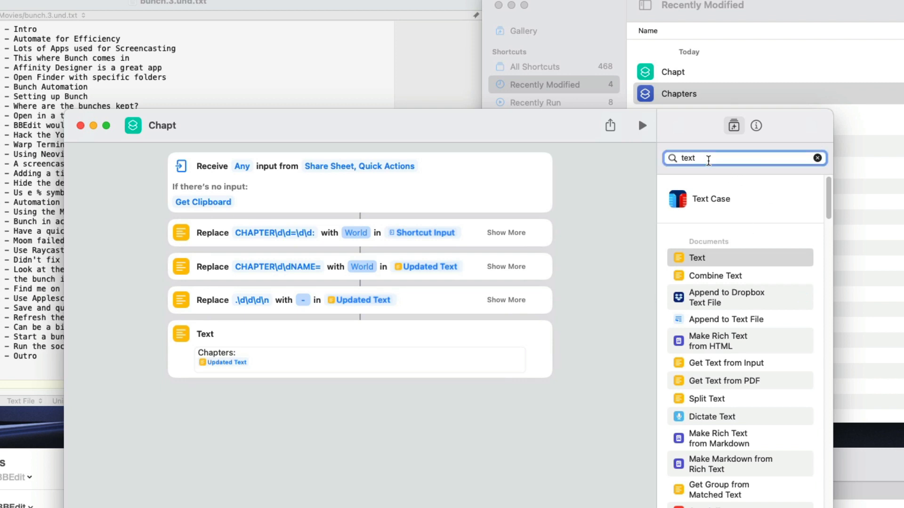
{"action": "left_click", "coordinate": [817, 158]}
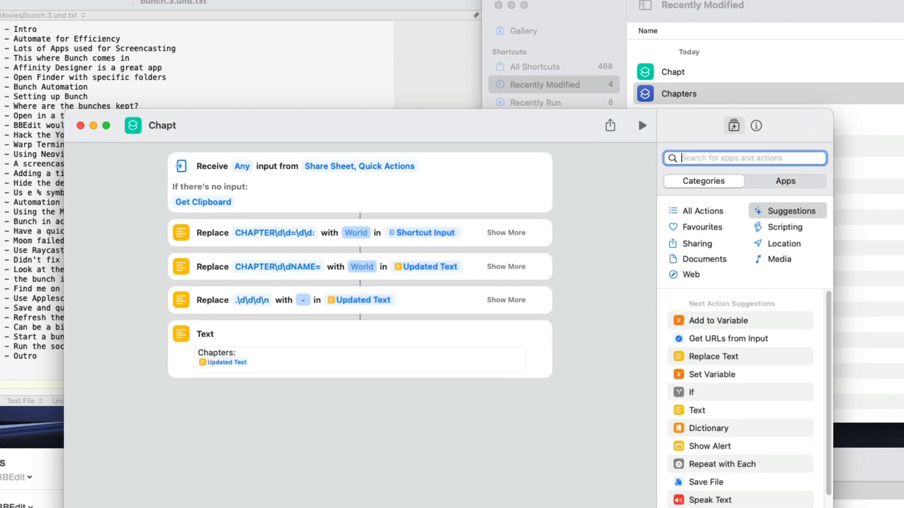
- Add a Copy to Clipboard action, then show the Chapters shortcut's details with its Quick Action hotkey
{"action": "type", "text": "clip"}
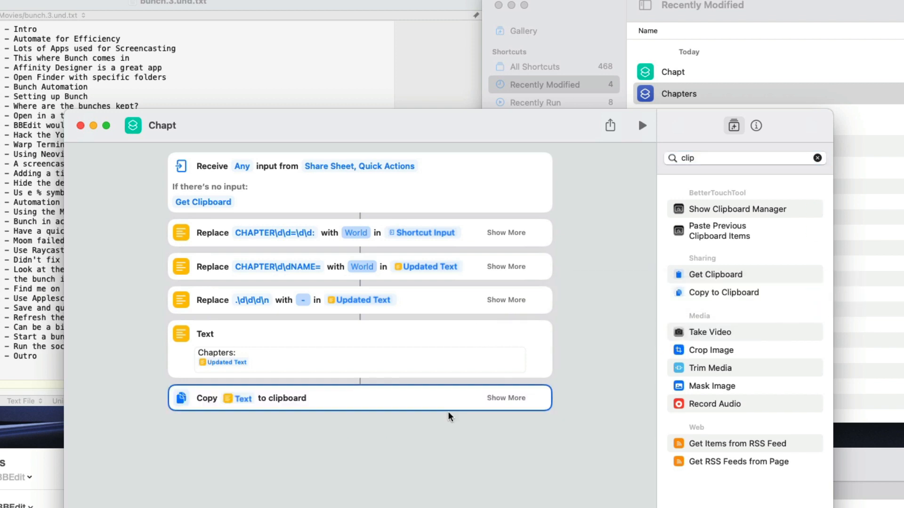
{"action": "mouse_move", "coordinate": [456, 277]}
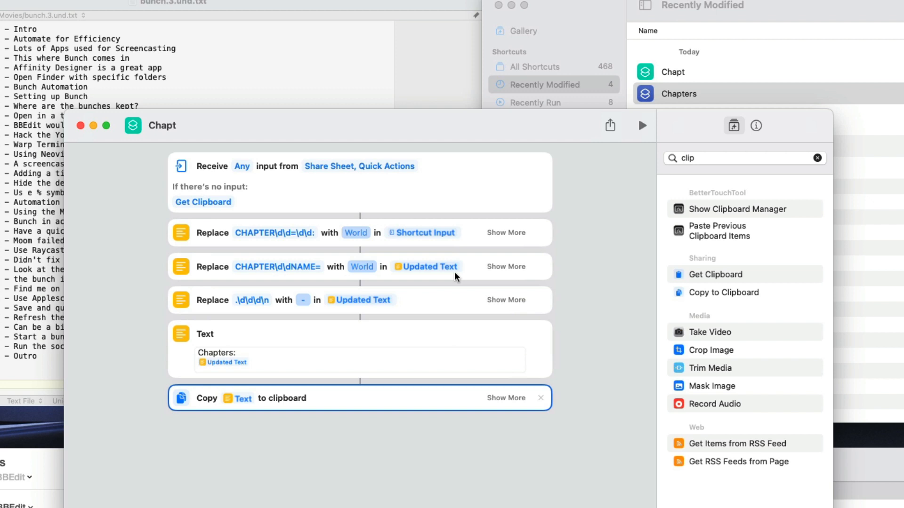
{"action": "mouse_move", "coordinate": [532, 225]}
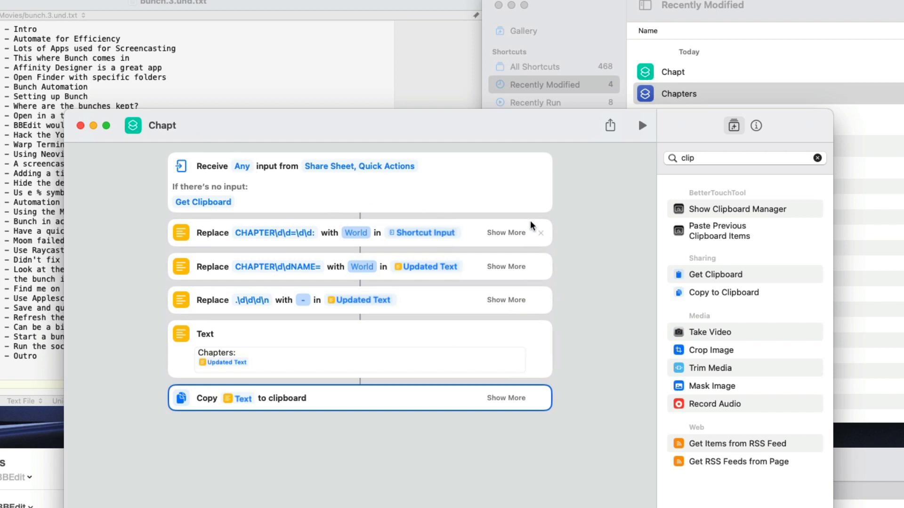
{"action": "mouse_move", "coordinate": [502, 245]}
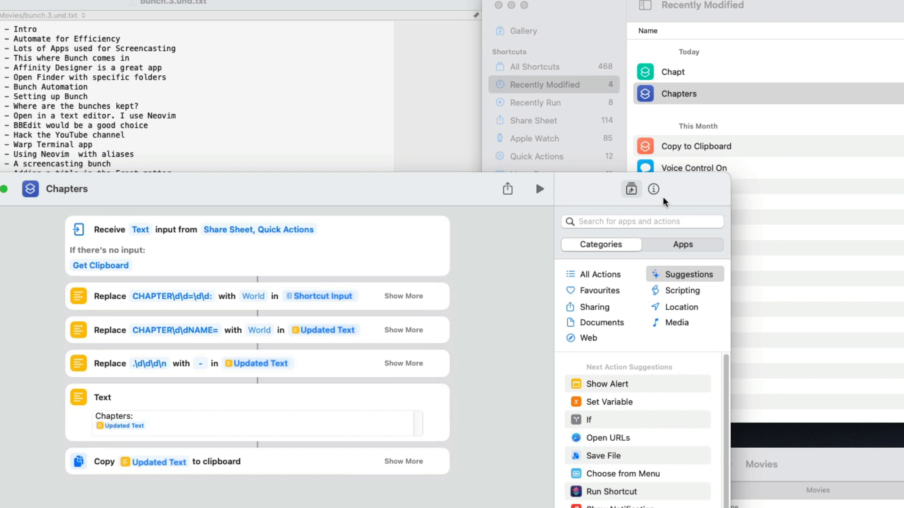
{"action": "left_click", "coordinate": [653, 190]}
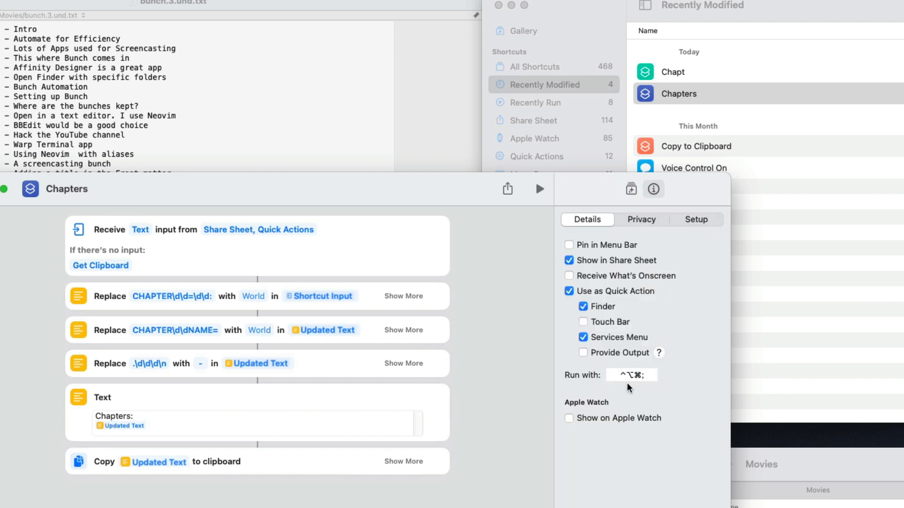
{"action": "mouse_move", "coordinate": [644, 395]}
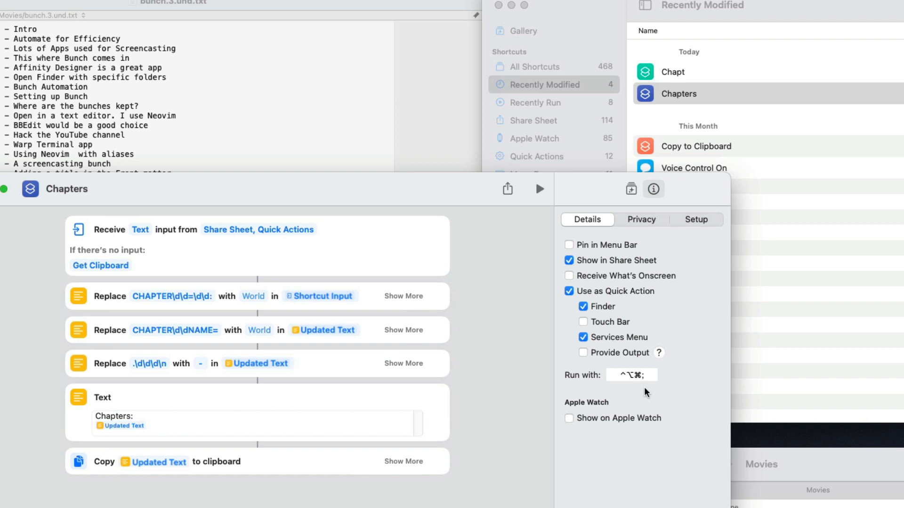
{"action": "mouse_move", "coordinate": [652, 382]}
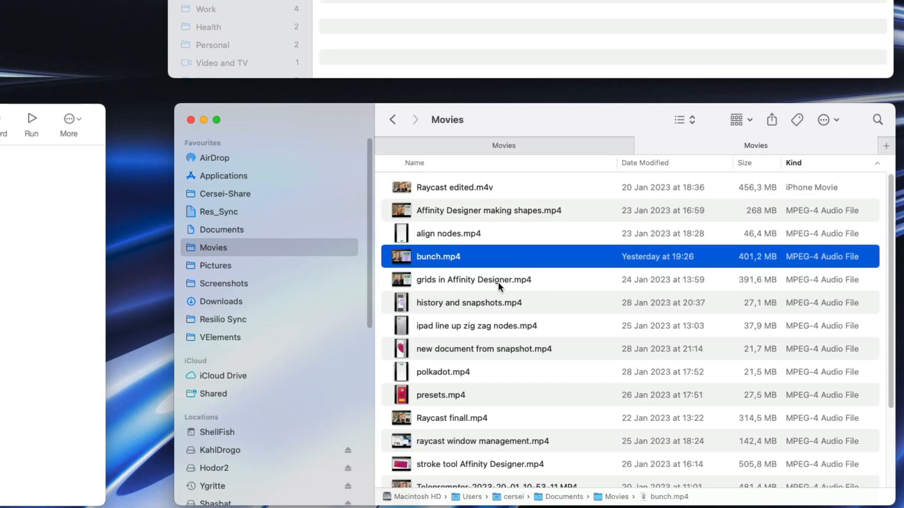
- Open grids in Affinity Designer.mp4 in Subler and save its chapter text track as a .3.und.txt file in Movies
{"action": "left_click", "coordinate": [474, 280]}
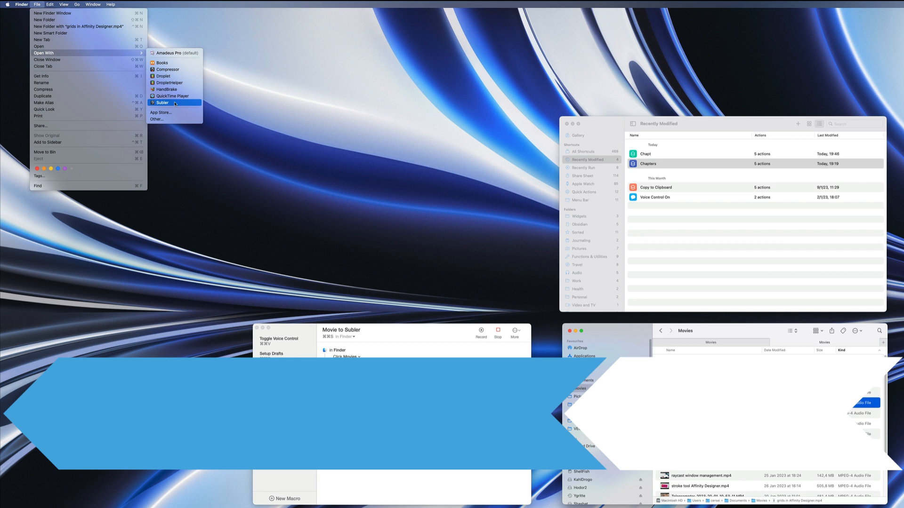
{"action": "left_click", "coordinate": [163, 102]}
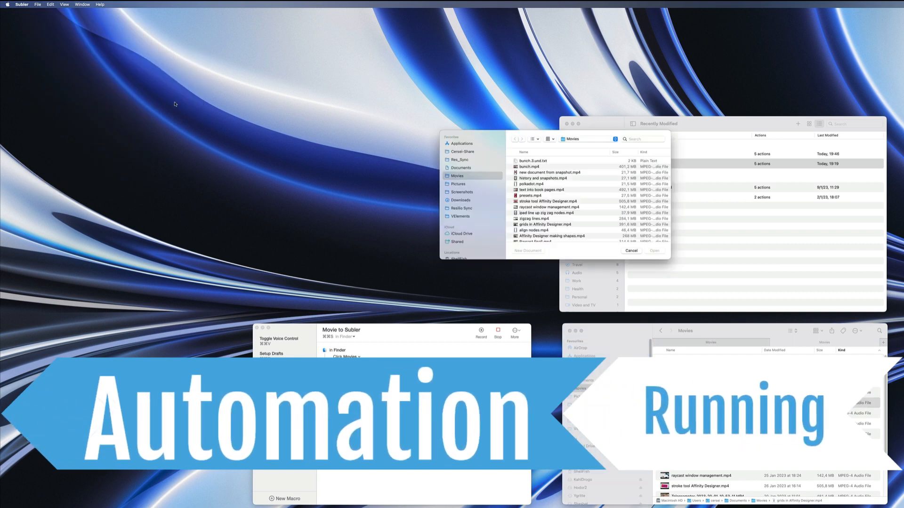
{"action": "left_click", "coordinate": [655, 251]}
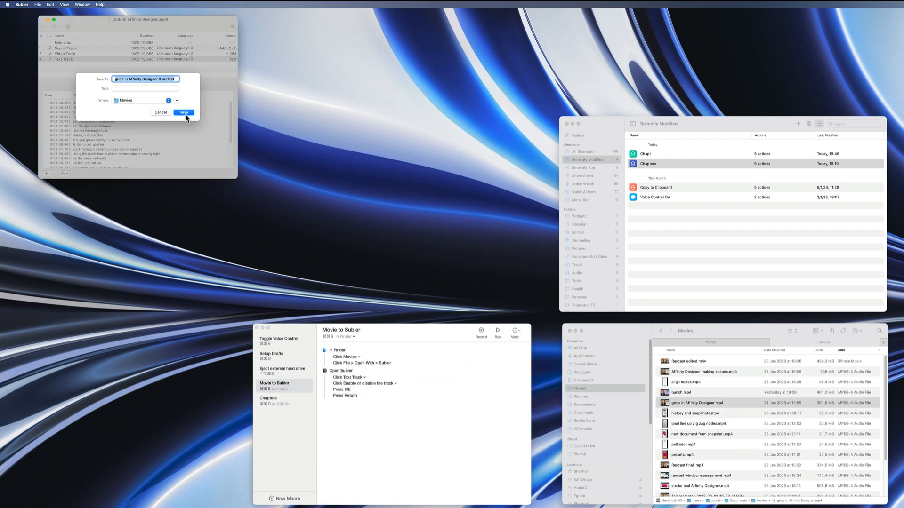
{"action": "left_click", "coordinate": [185, 112]}
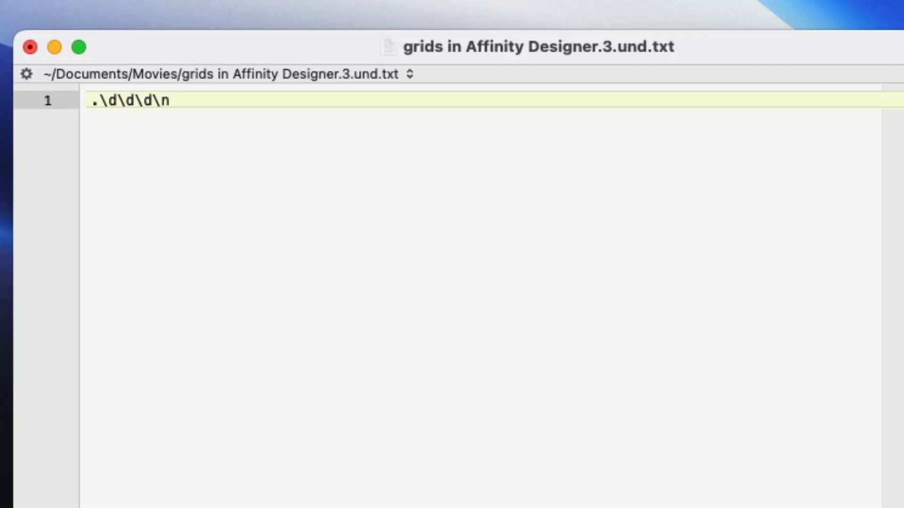
- Open the exported grids in Affinity Designer.3.und.txt chapter file in BBEdit to review its CHAPTER lines
{"action": "left_click", "coordinate": [173, 101]}
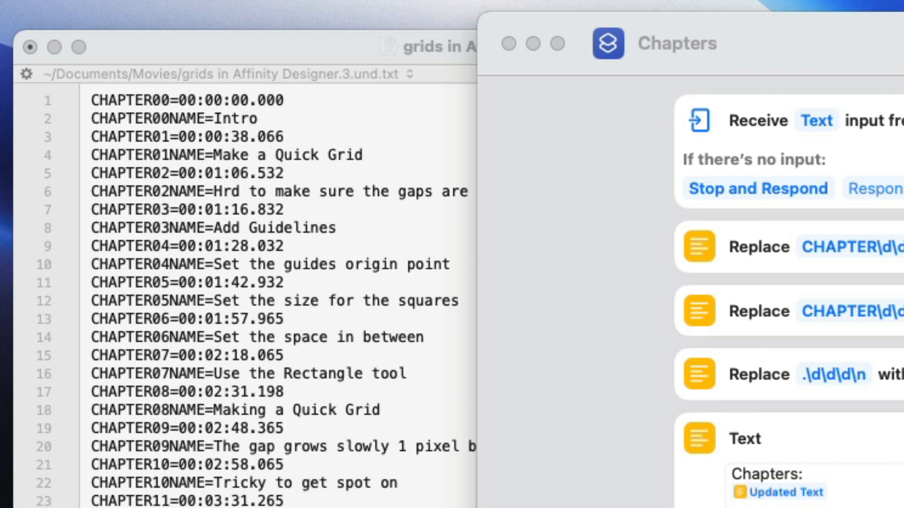
{"action": "mouse_move", "coordinate": [884, 242]}
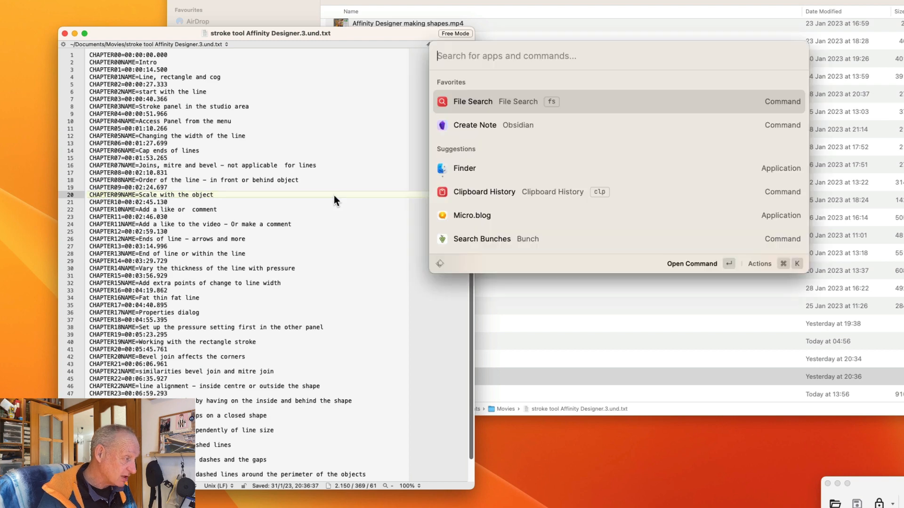
- Run Raycast's List Macros command via 'klm' and bring up the Keyboard Maestro Editor
{"action": "type", "text": "k"}
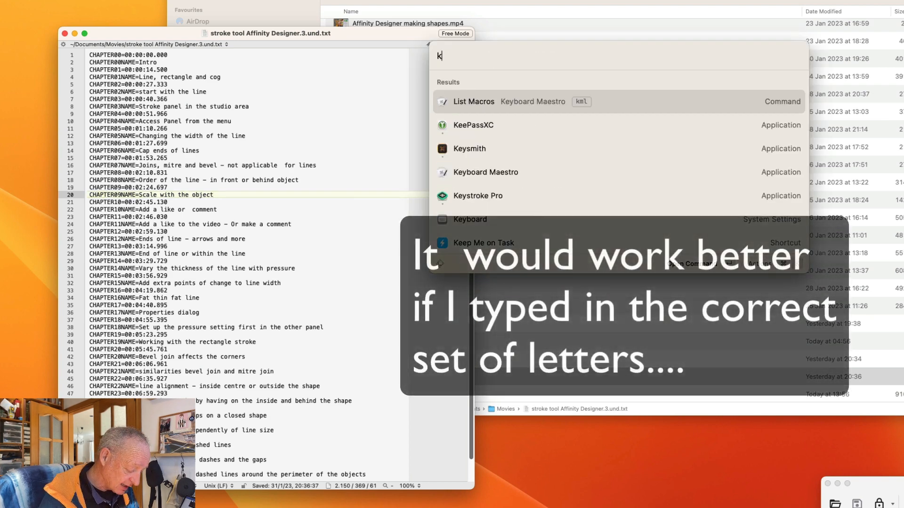
{"action": "type", "text": "lm"}
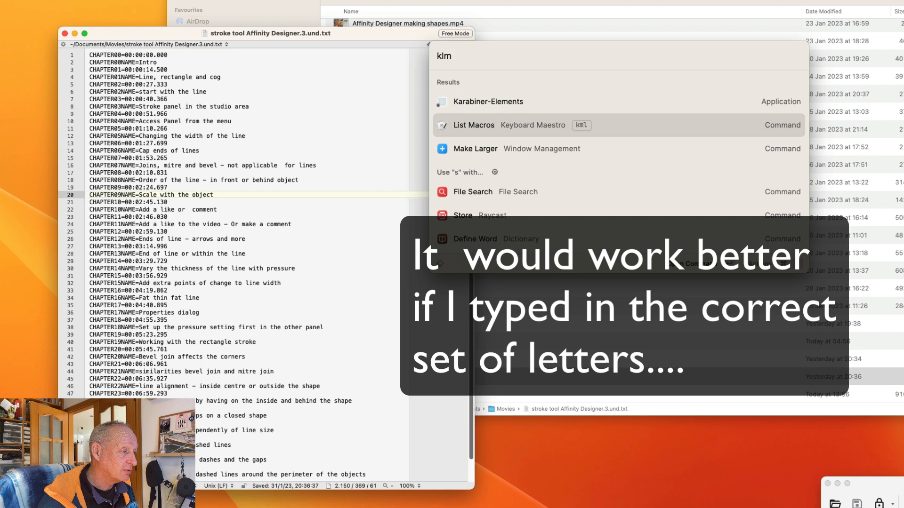
{"action": "left_click", "coordinate": [473, 126]}
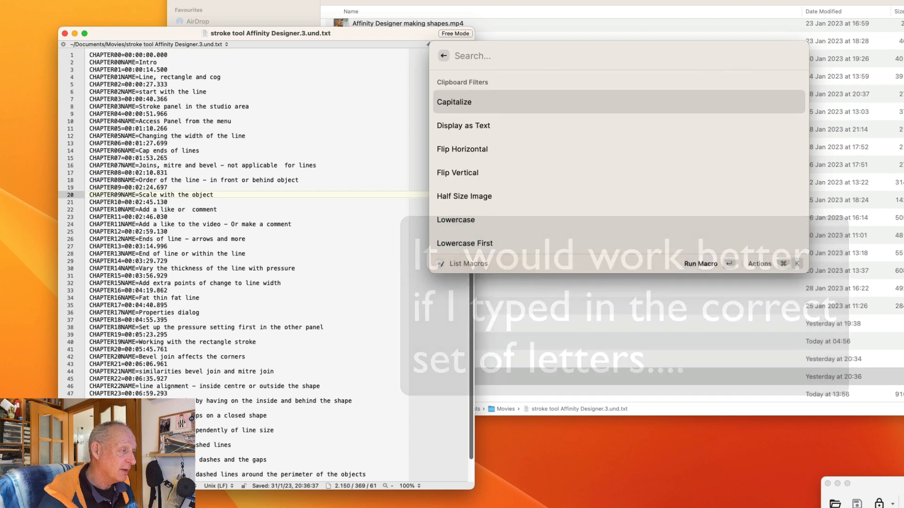
{"action": "type", "text": "ru"}
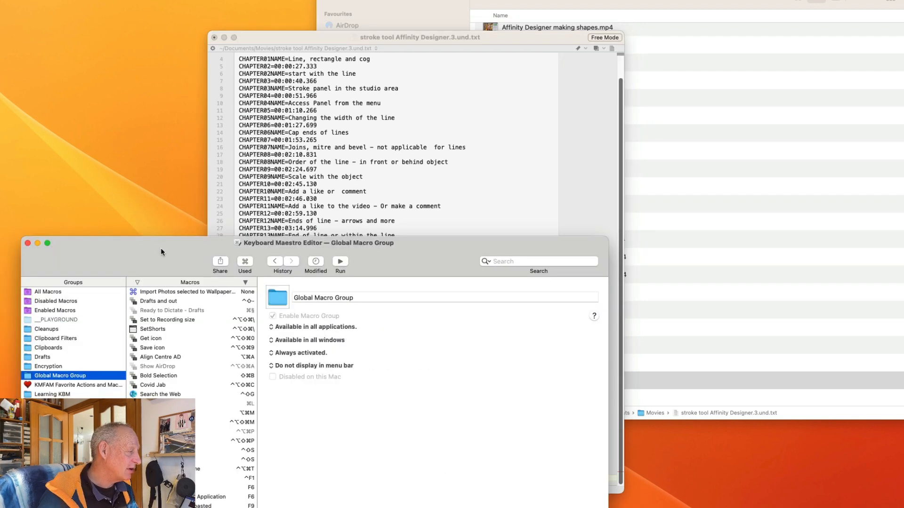
- Search for 'chap', select the run Chapters macro and point out its copy-all and Execute Shortcut actions
{"action": "type", "text": "chap"}
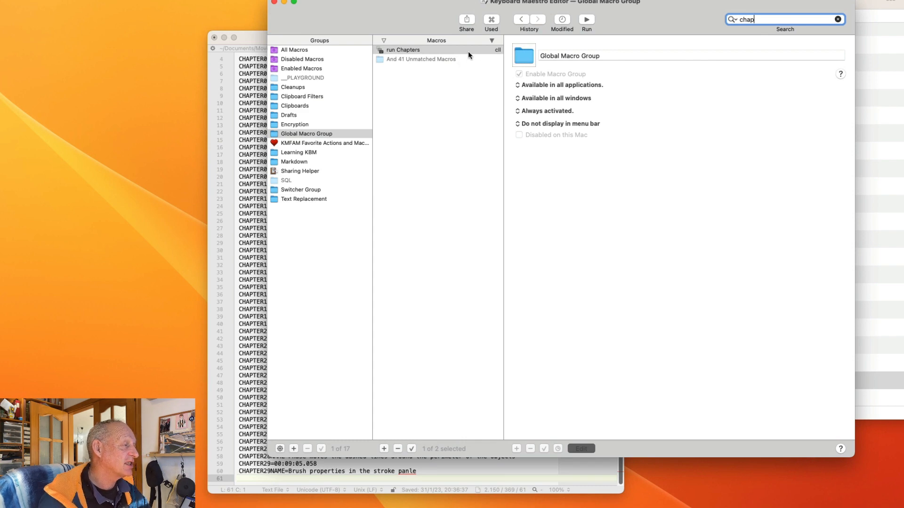
{"action": "left_click", "coordinate": [404, 49]}
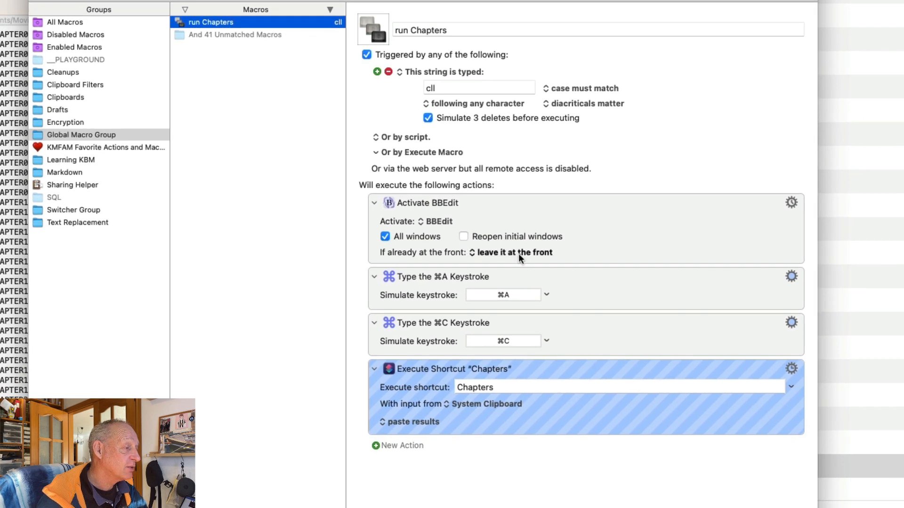
{"action": "mouse_move", "coordinate": [565, 282]}
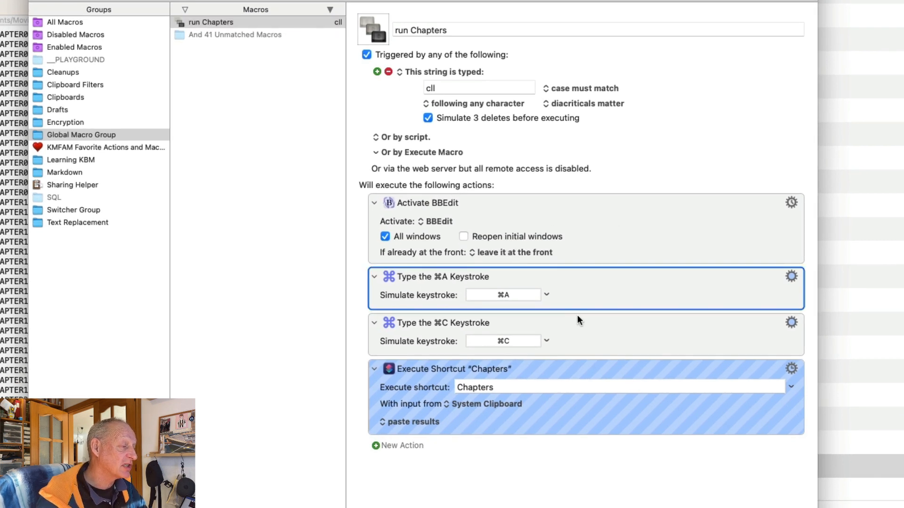
{"action": "left_click", "coordinate": [594, 335]}
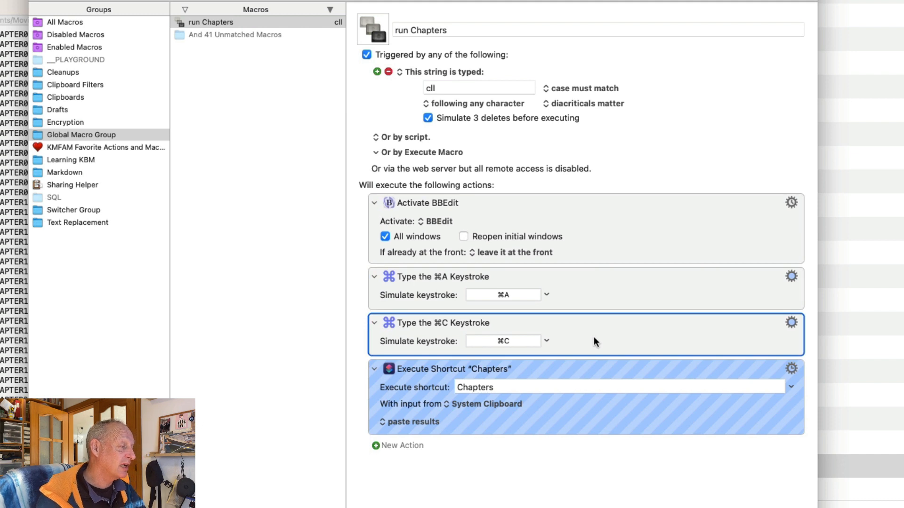
{"action": "mouse_move", "coordinate": [451, 399]}
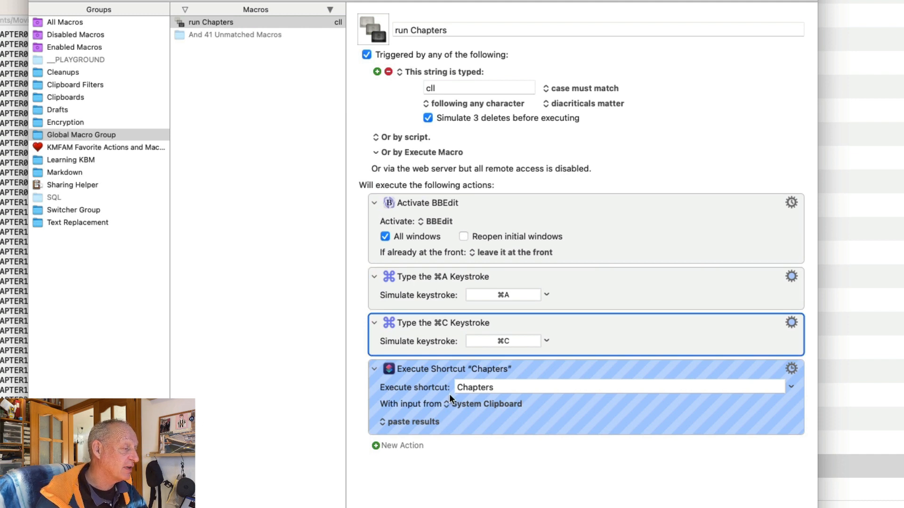
{"action": "mouse_move", "coordinate": [514, 396]}
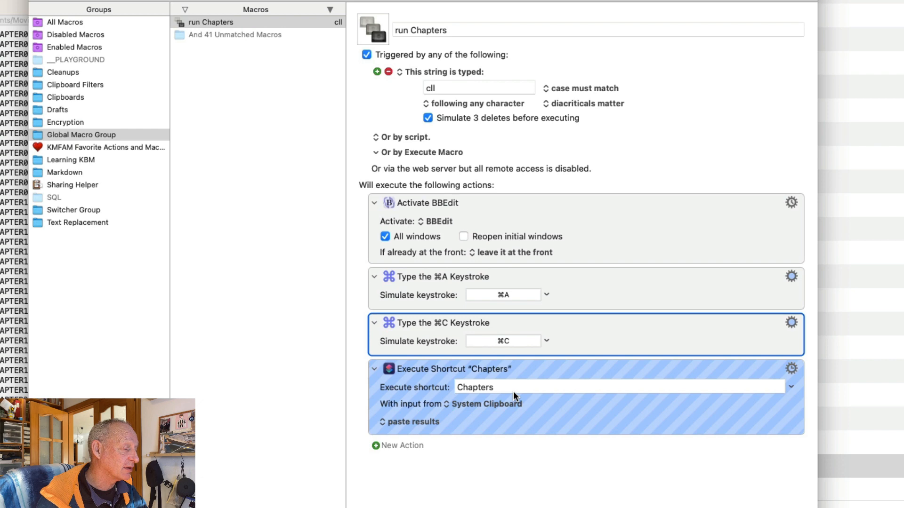
{"action": "mouse_move", "coordinate": [450, 98]}
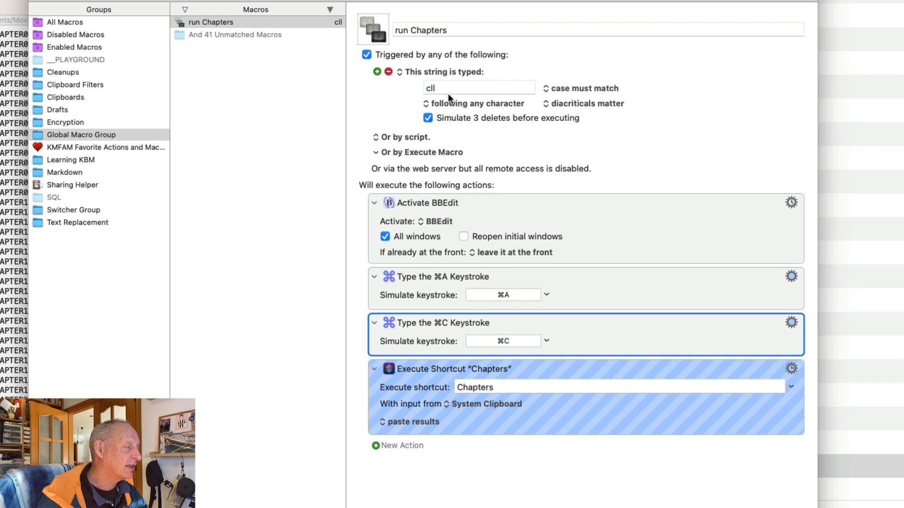